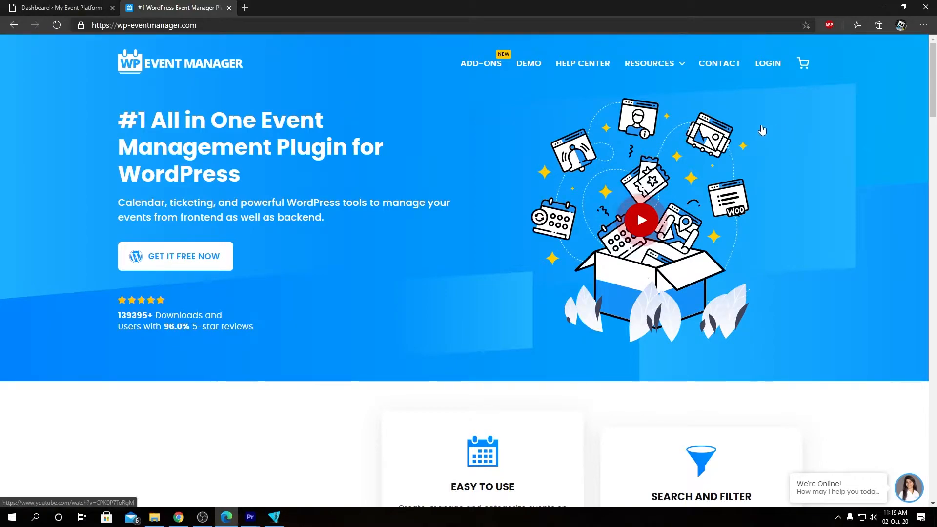
pyautogui.moveTo(223, 59)
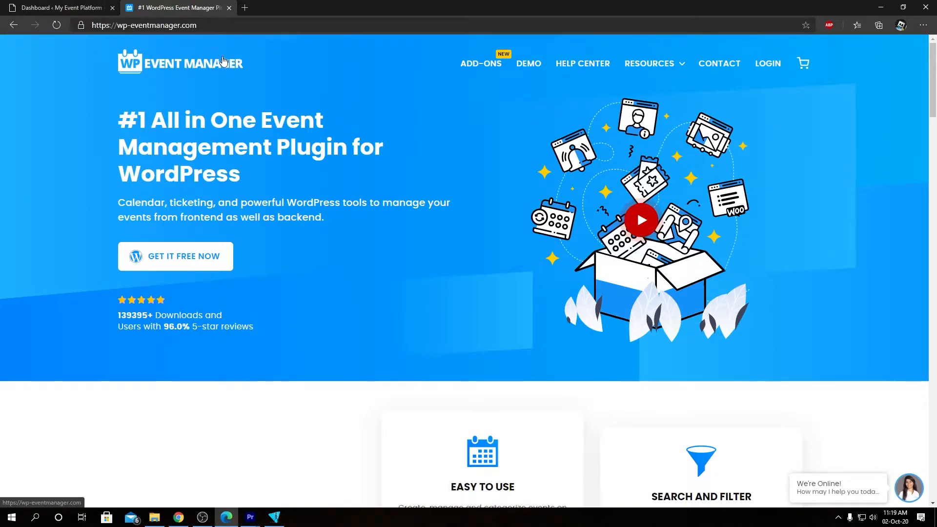
pyautogui.moveTo(481, 63)
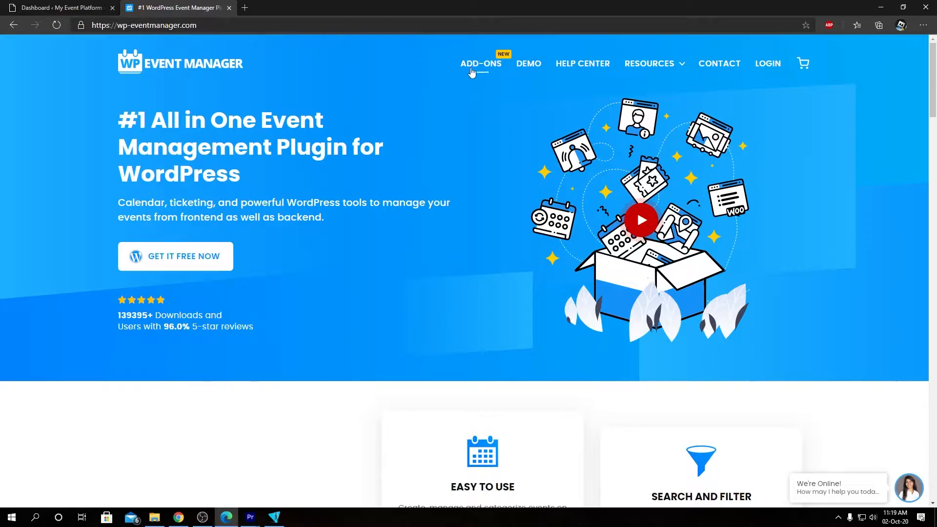
# Step: Browse the WP Event Manager add-ons catalogue and open the Calendar add-on's details
pyautogui.click(480, 63)
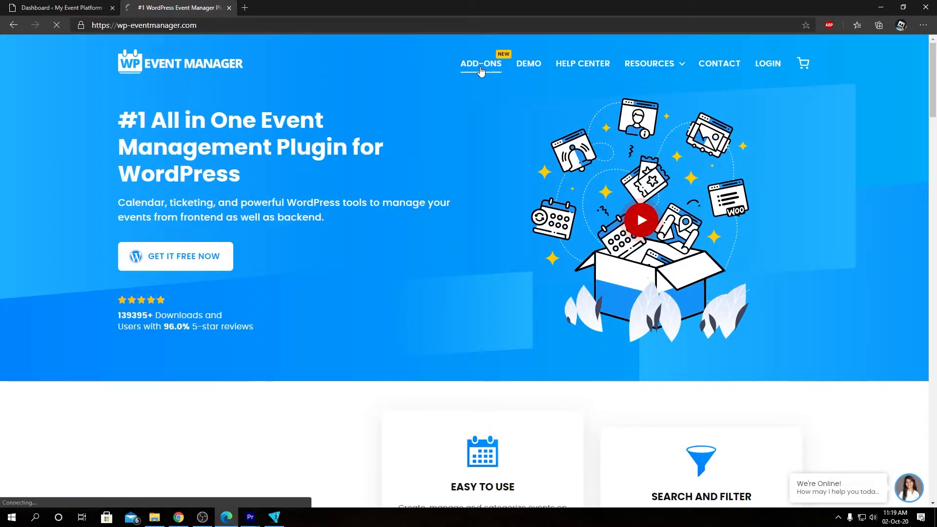
pyautogui.click(480, 63)
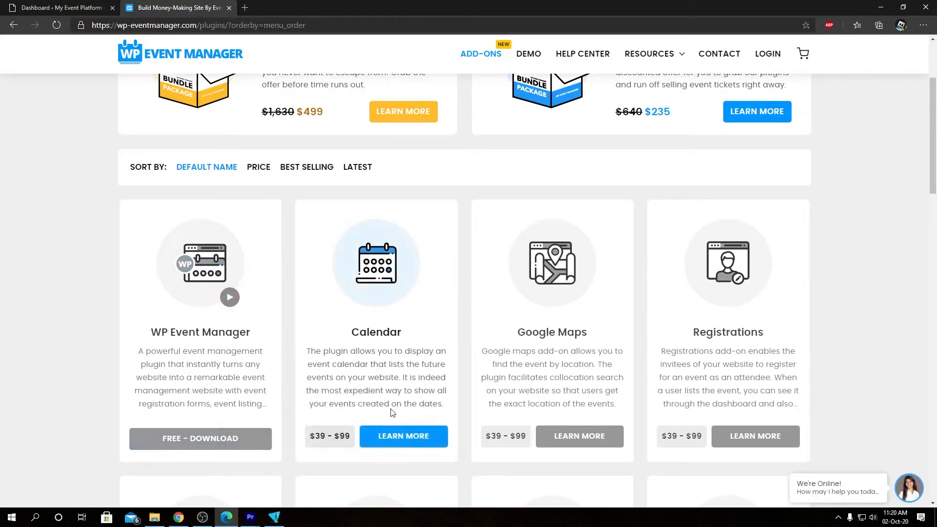
pyautogui.click(403, 436)
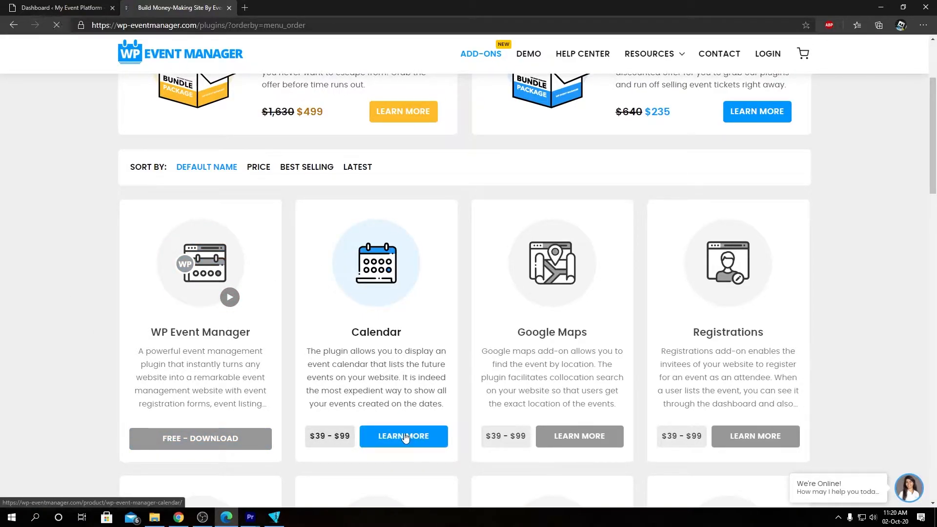
pyautogui.click(403, 437)
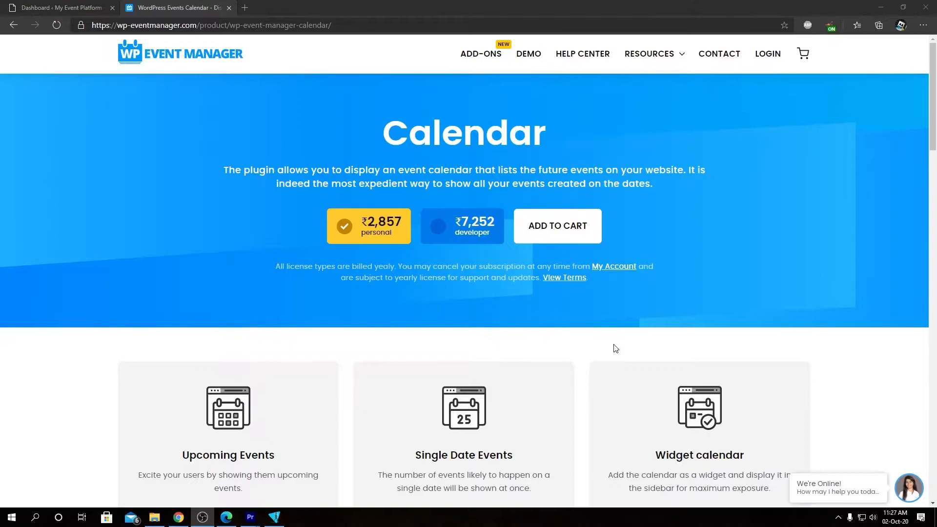
pyautogui.moveTo(399, 247)
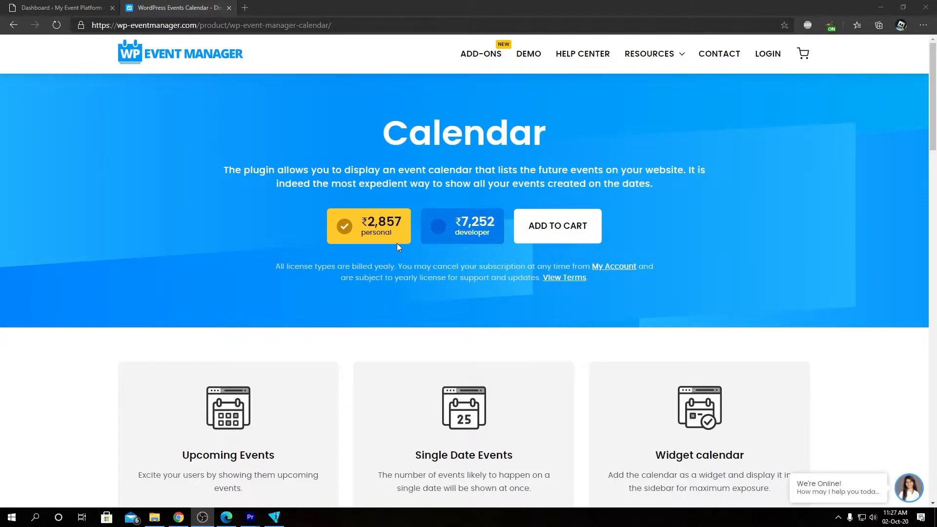
pyautogui.click(462, 226)
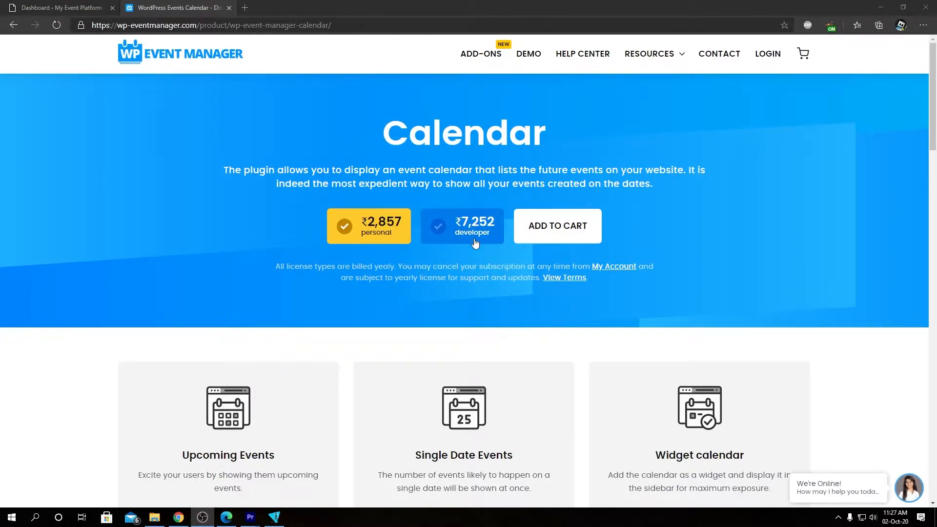
pyautogui.scroll(-3)
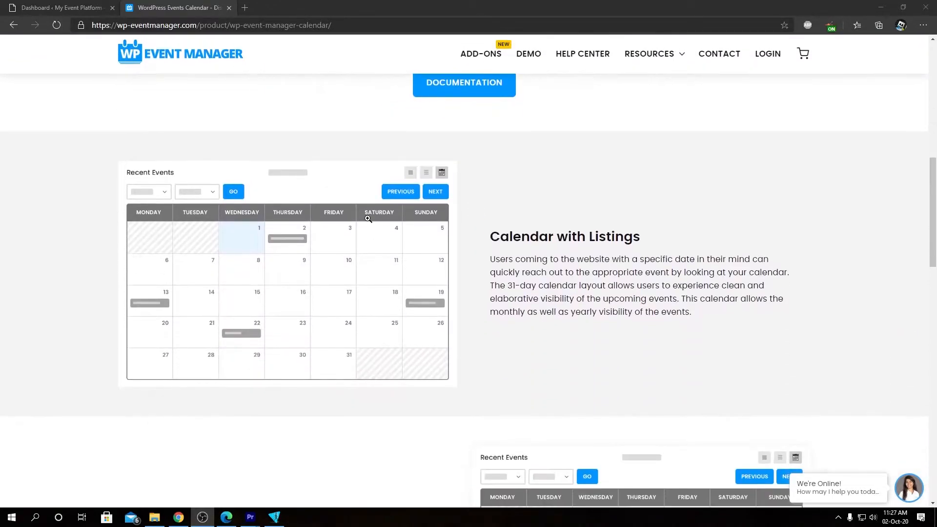
pyautogui.moveTo(713, 226)
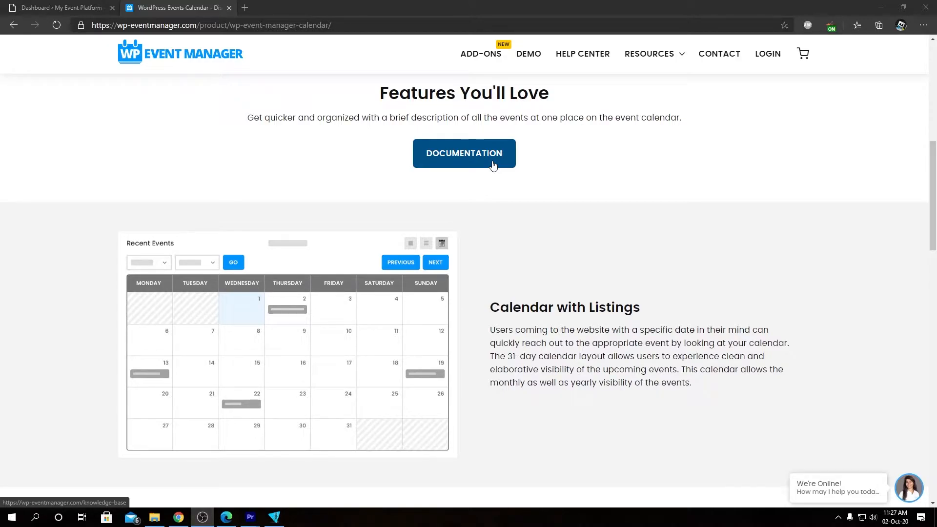
pyautogui.scroll(-3)
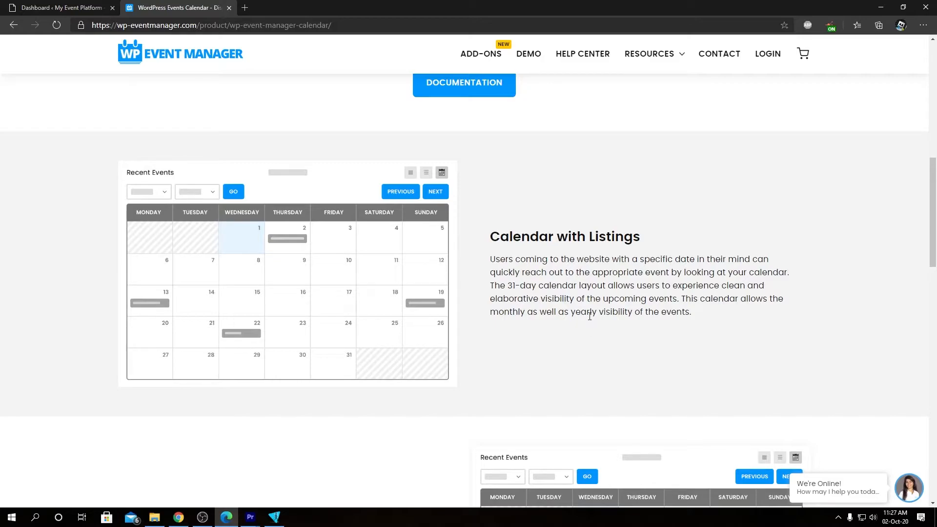
pyautogui.scroll(-3)
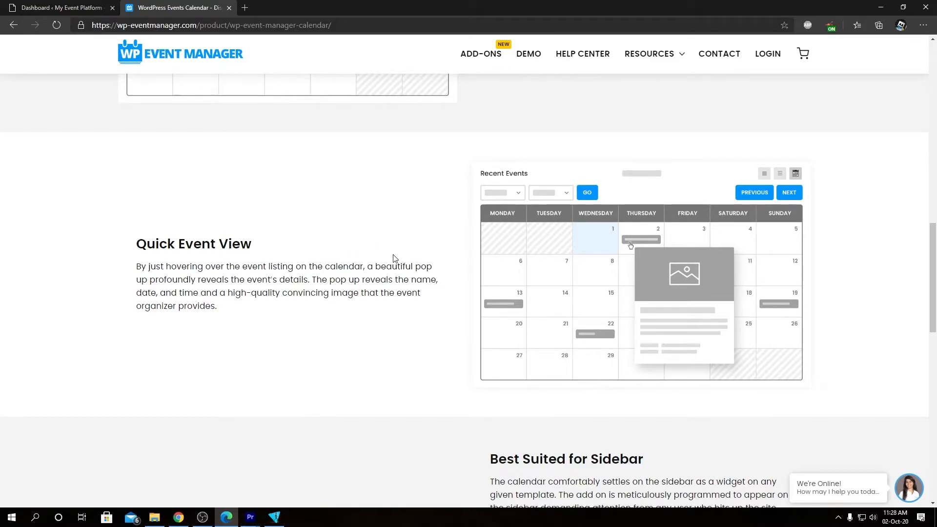
pyautogui.scroll(-3)
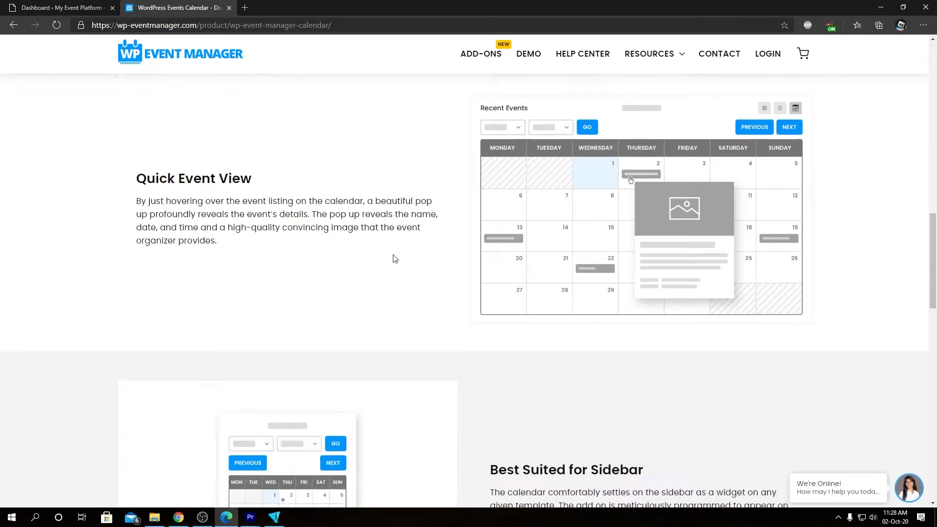
pyautogui.scroll(-3)
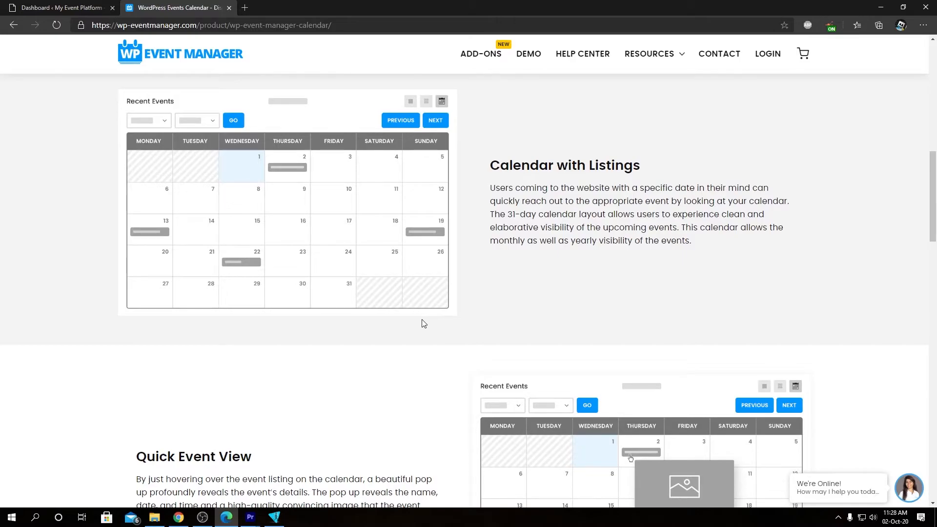
pyautogui.scroll(-3)
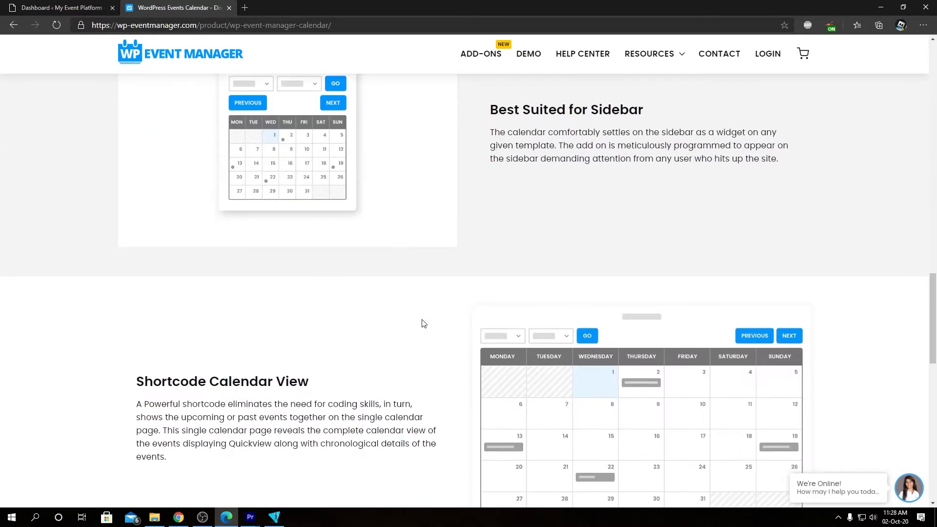
pyautogui.scroll(-3)
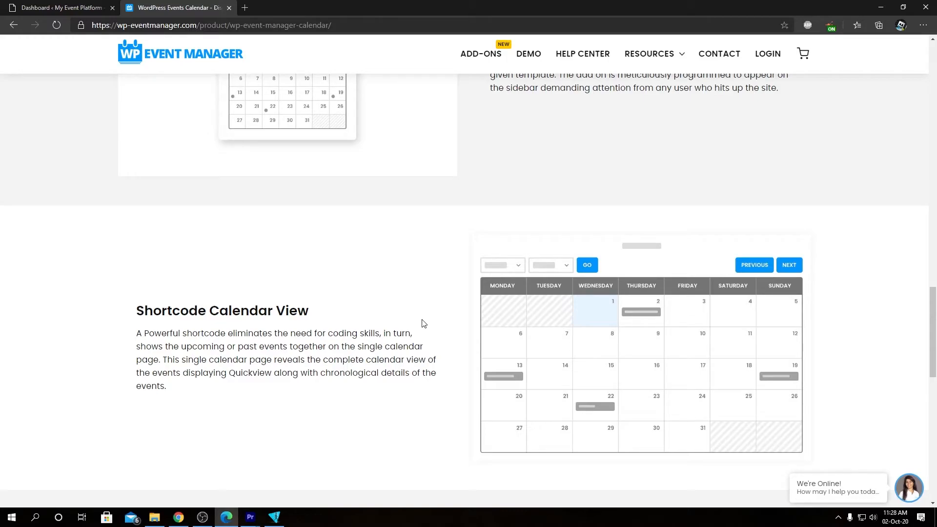
pyautogui.scroll(-3)
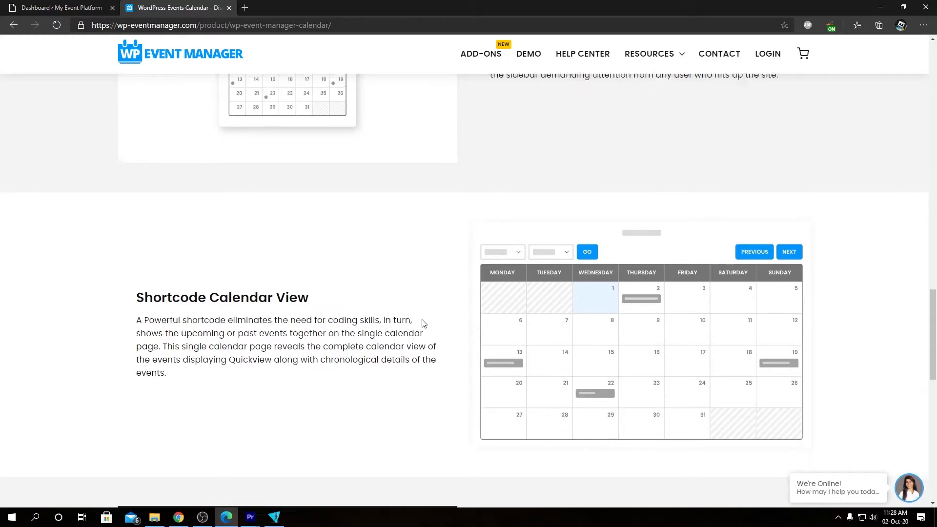
pyautogui.scroll(-3)
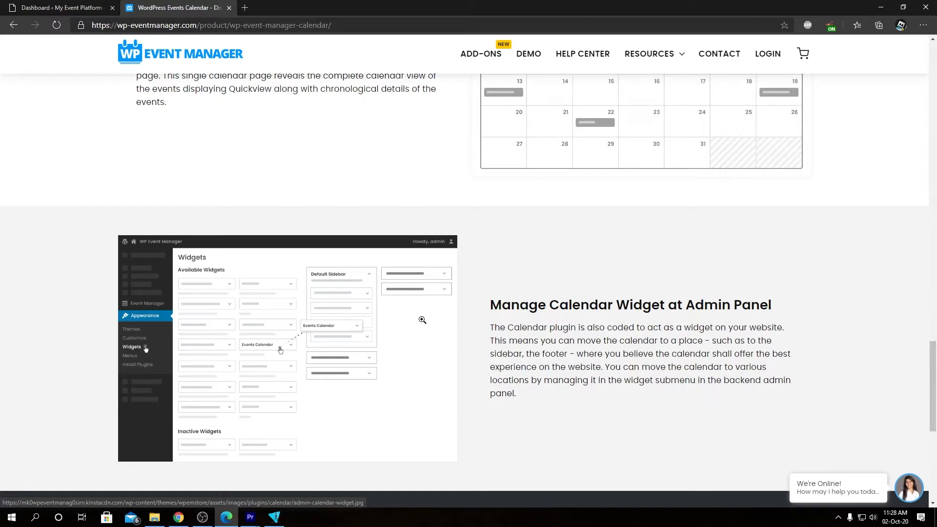
pyautogui.scroll(-3)
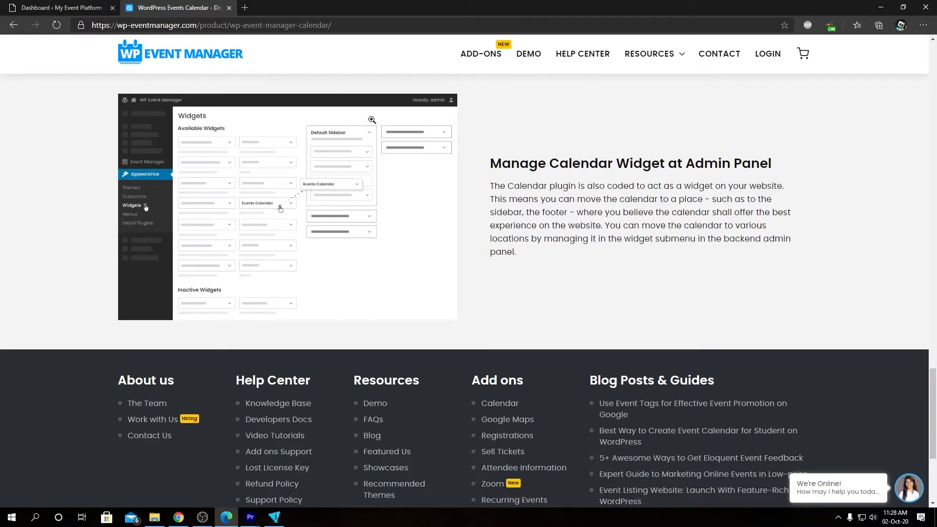
# Step: Return to the WordPress dashboard and go to Plugins > Add New
pyautogui.click(60, 7)
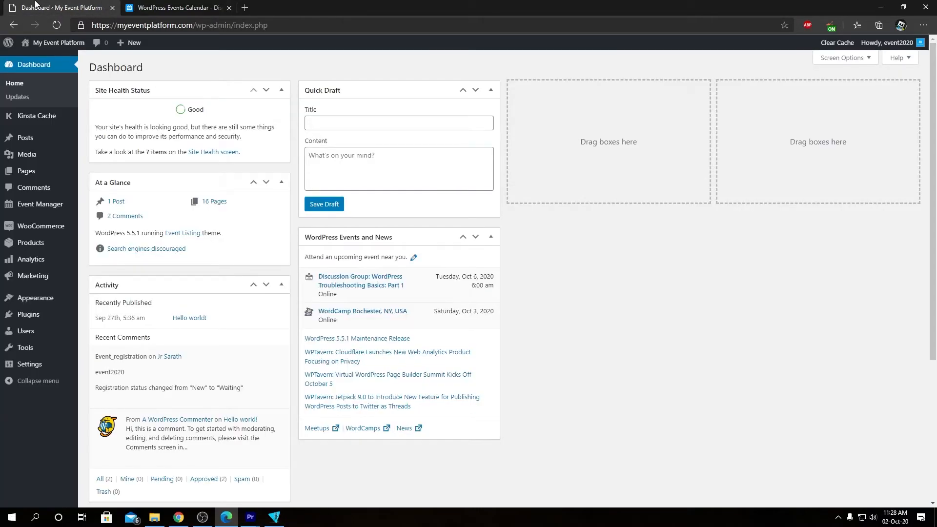
pyautogui.moveTo(27, 313)
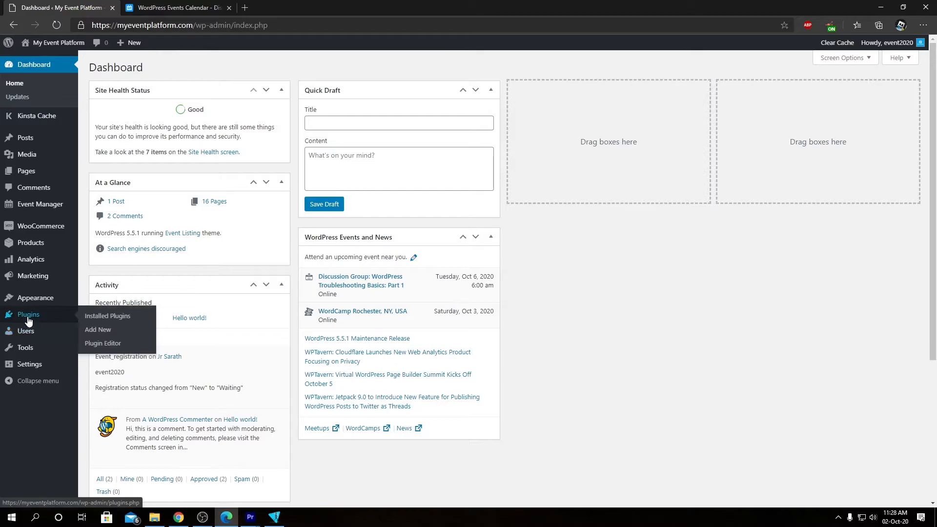
pyautogui.moveTo(98, 329)
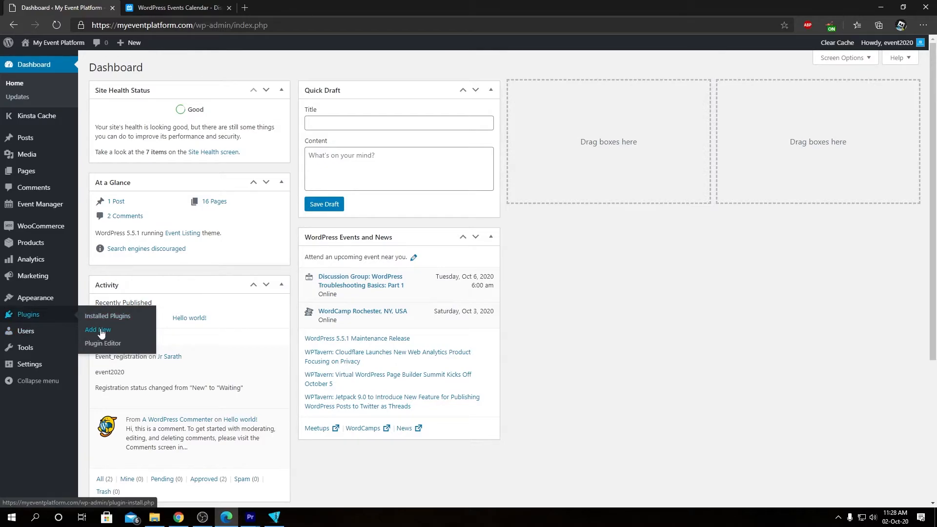
pyautogui.click(96, 329)
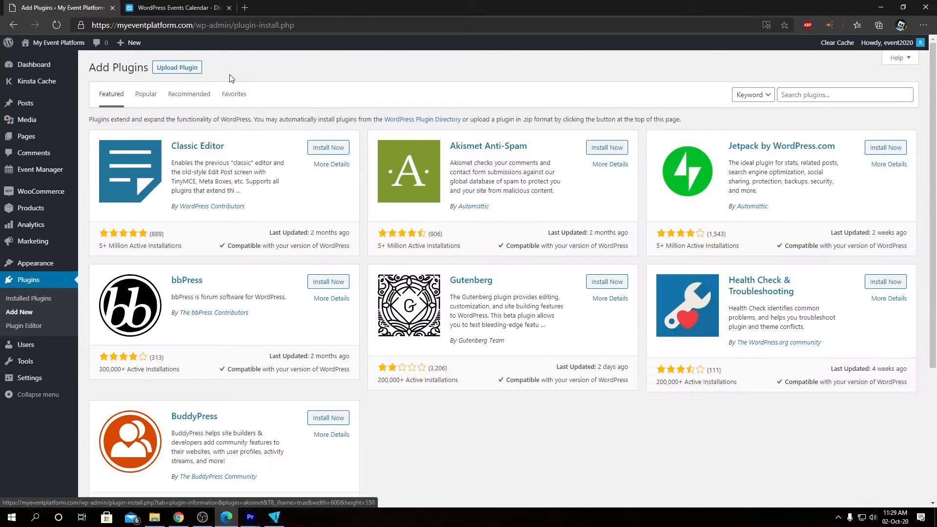
# Step: Upload wp-event-manager-calendar.zip from Downloads > Uploadable and install it
pyautogui.click(176, 67)
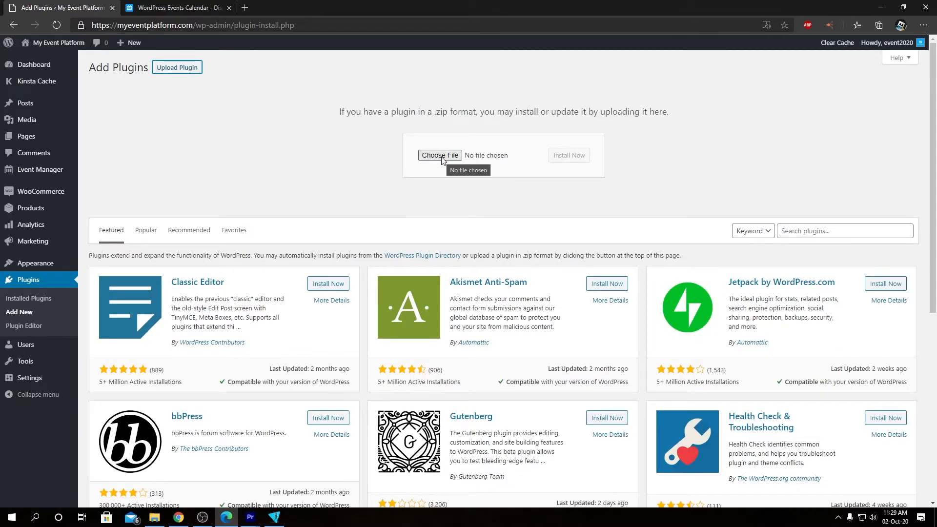
pyautogui.click(440, 155)
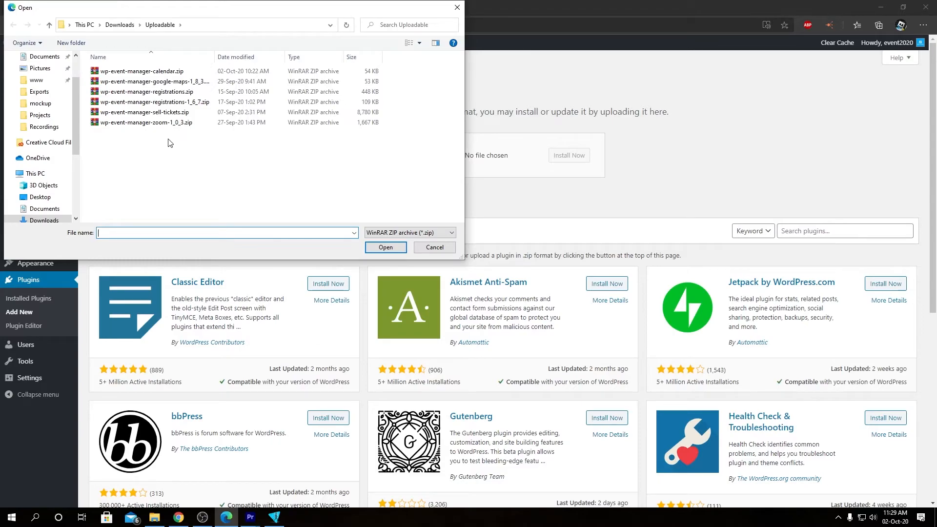
pyautogui.click(141, 70)
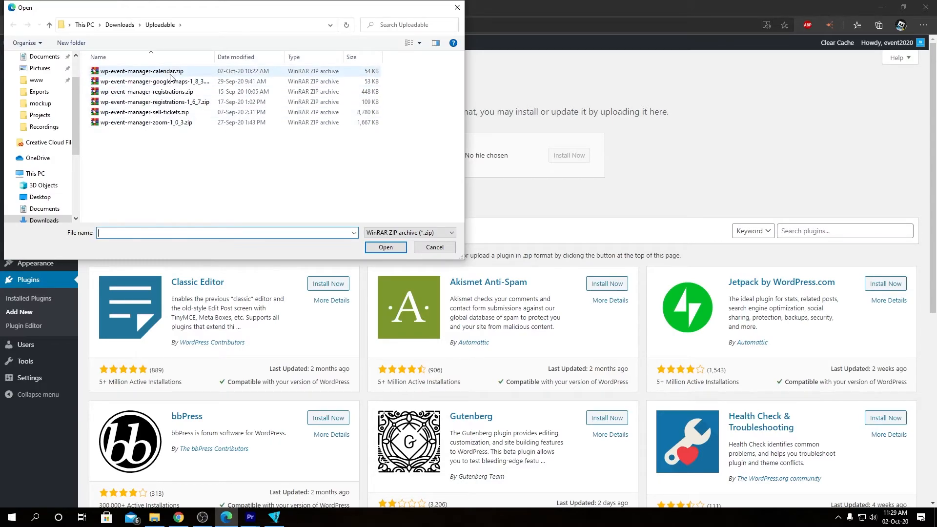
pyautogui.click(386, 247)
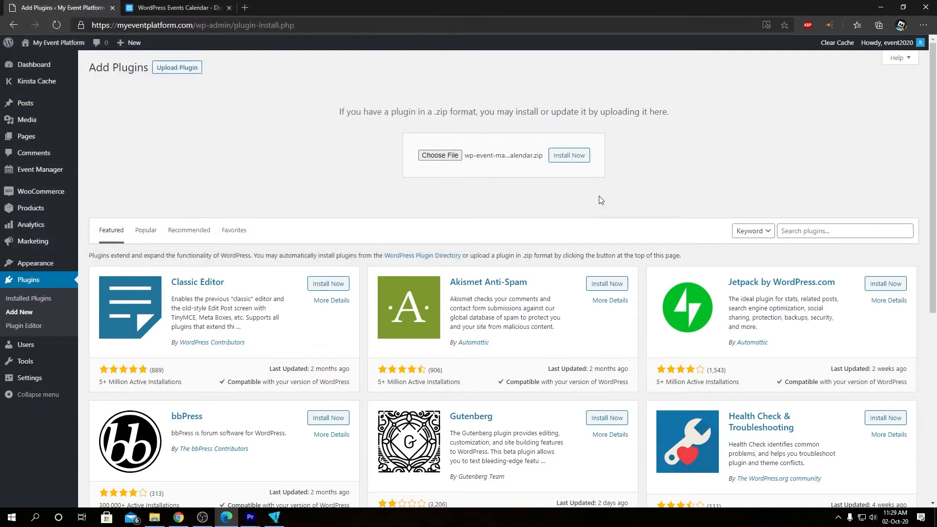
pyautogui.click(568, 155)
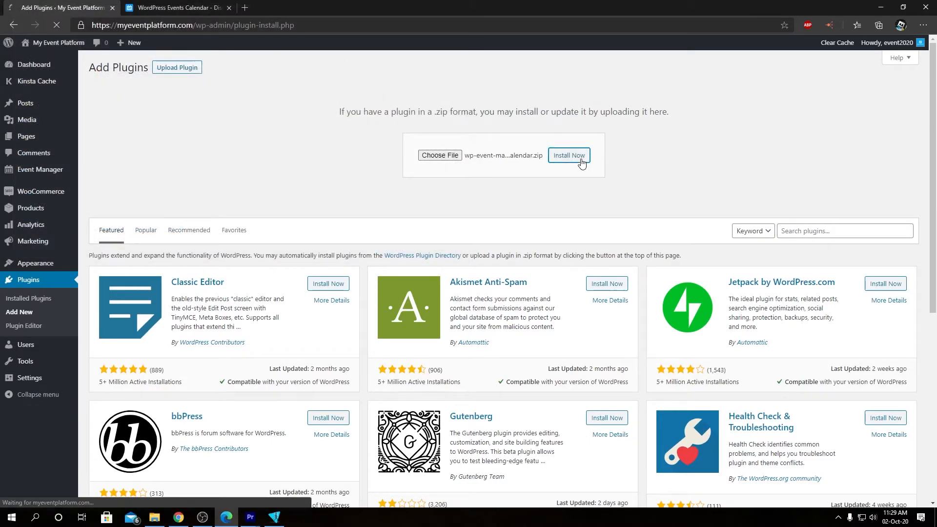
pyautogui.click(568, 155)
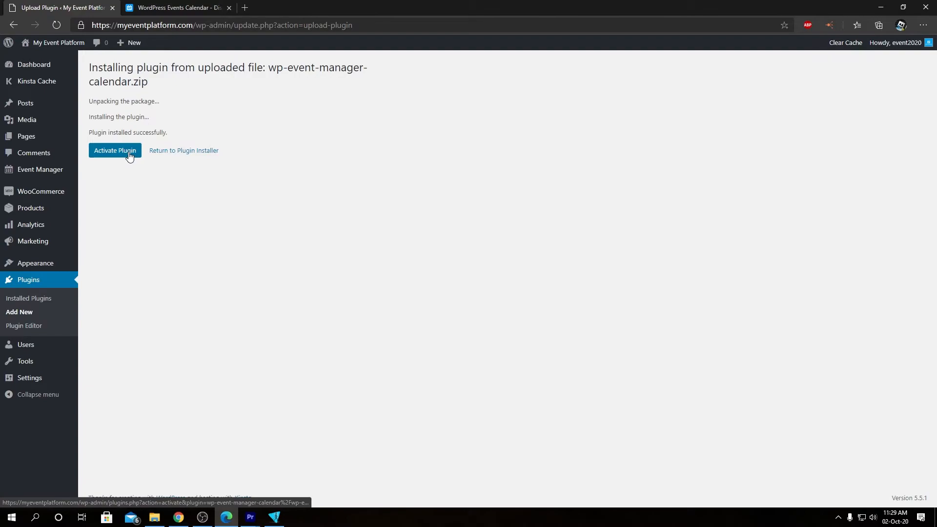
# Step: Activate the newly installed WP Event Manager - Calendar plugin
pyautogui.click(114, 150)
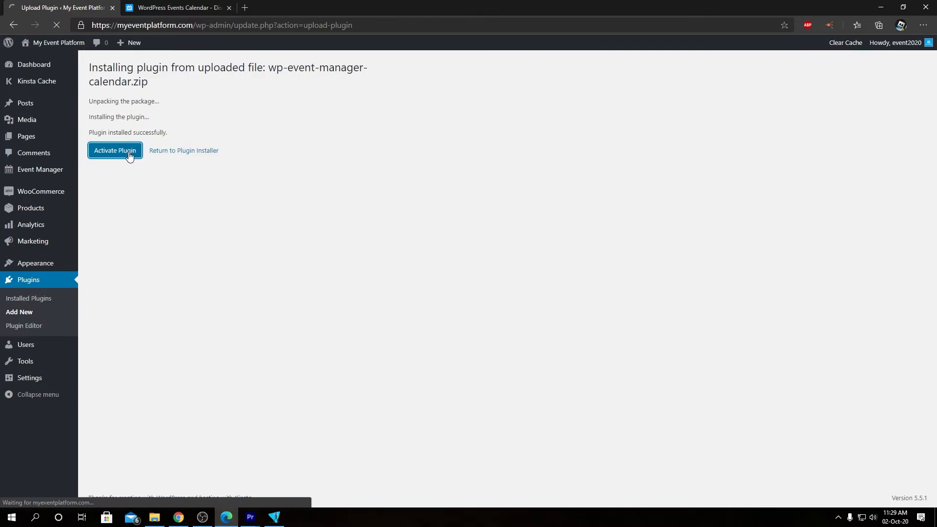
pyautogui.click(115, 149)
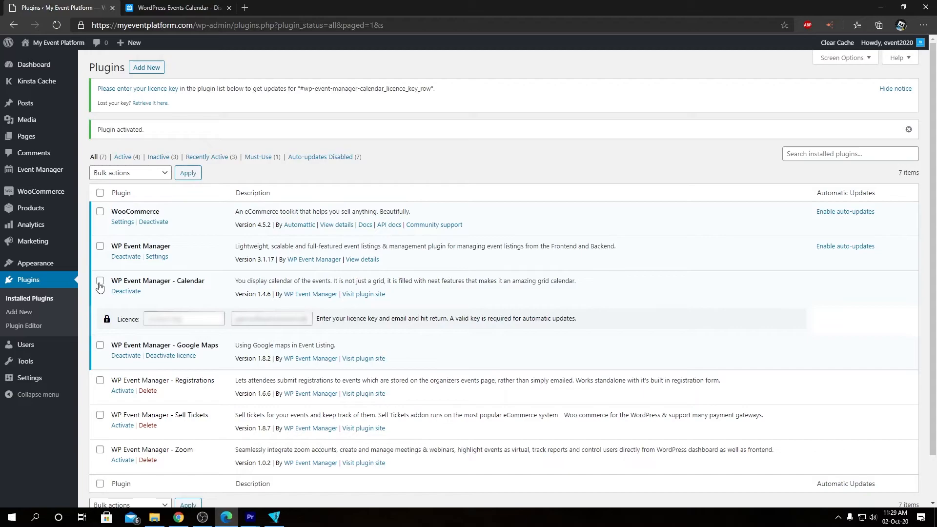
# Step: Select the WP Event Manager - Calendar row and start entering its licence key
pyautogui.click(100, 282)
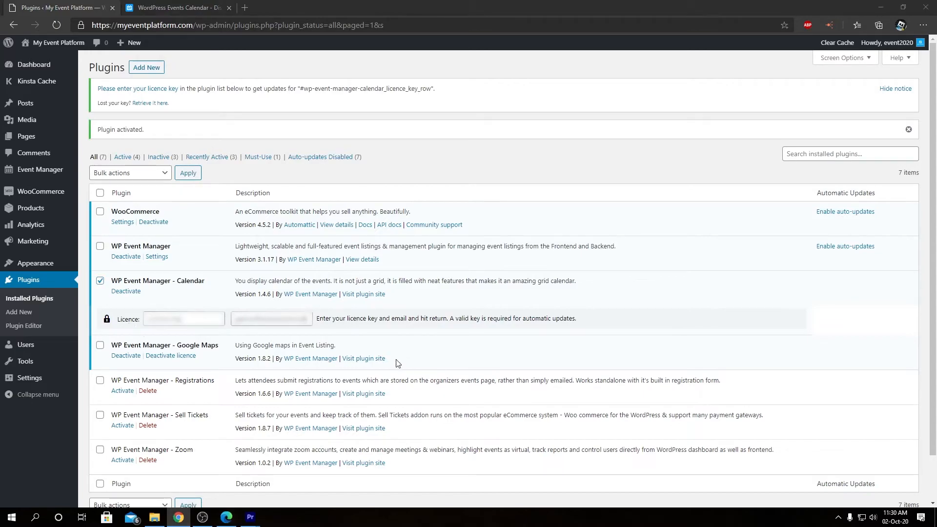
pyautogui.click(183, 318)
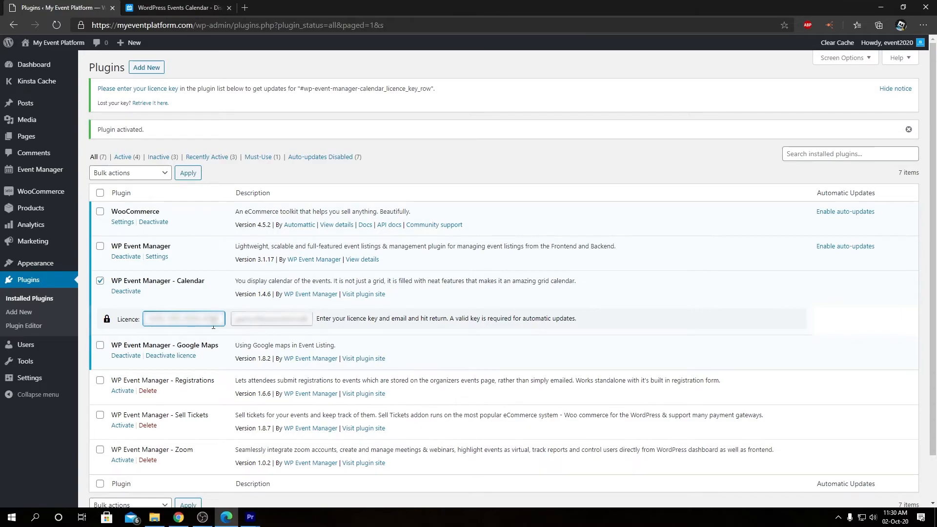
pyautogui.moveTo(549, 278)
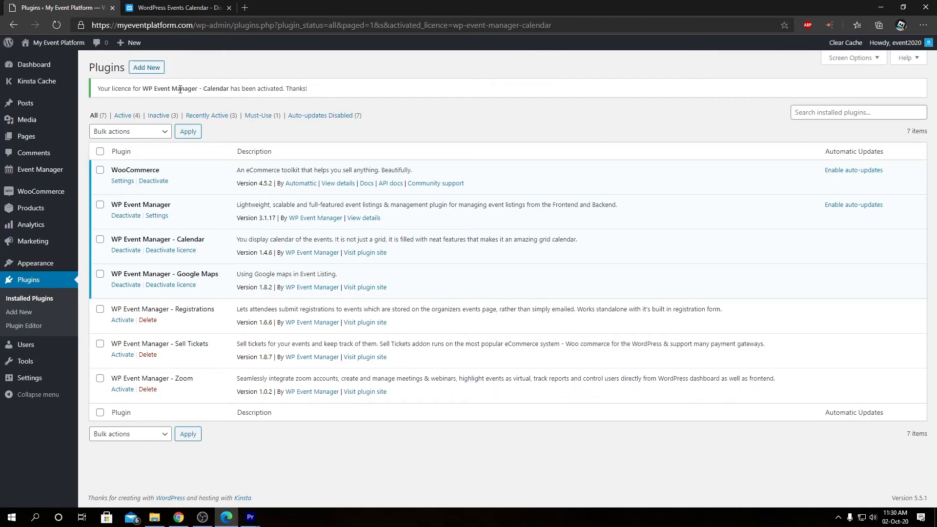
pyautogui.moveTo(761, 466)
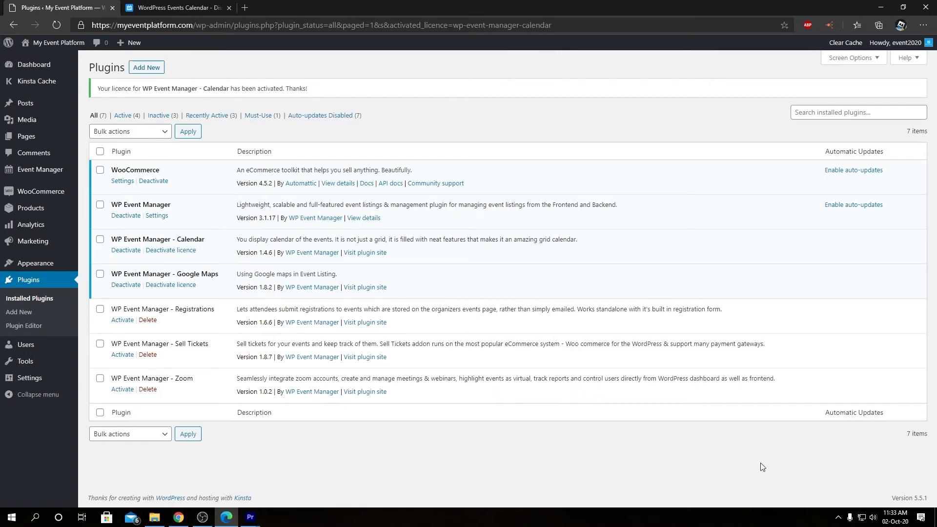